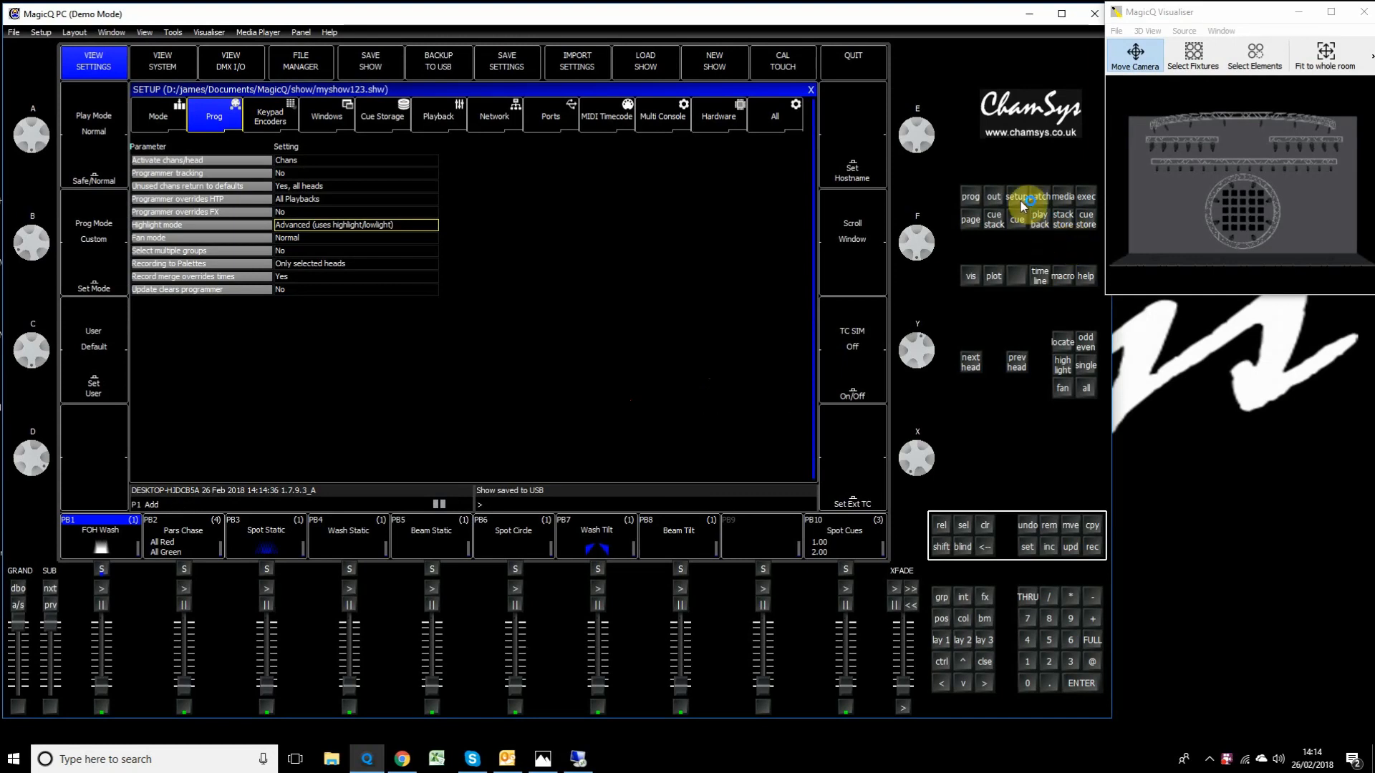
- Bring up the fixture file manager on the show's heads folder with the Patched filter
left_click(1037, 196)
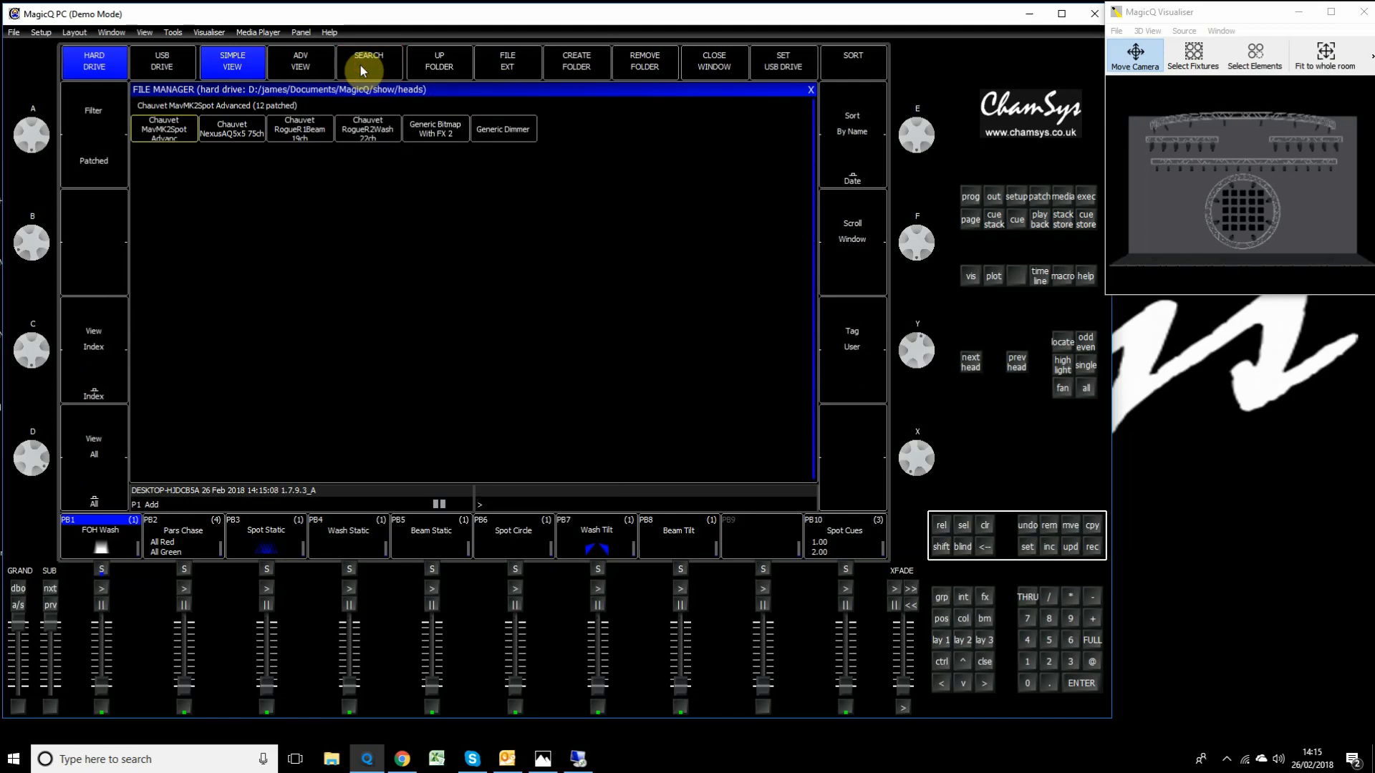
- Cycle the heads filter through Live and Film/TV until it shows All manufacturers
left_click(94, 165)
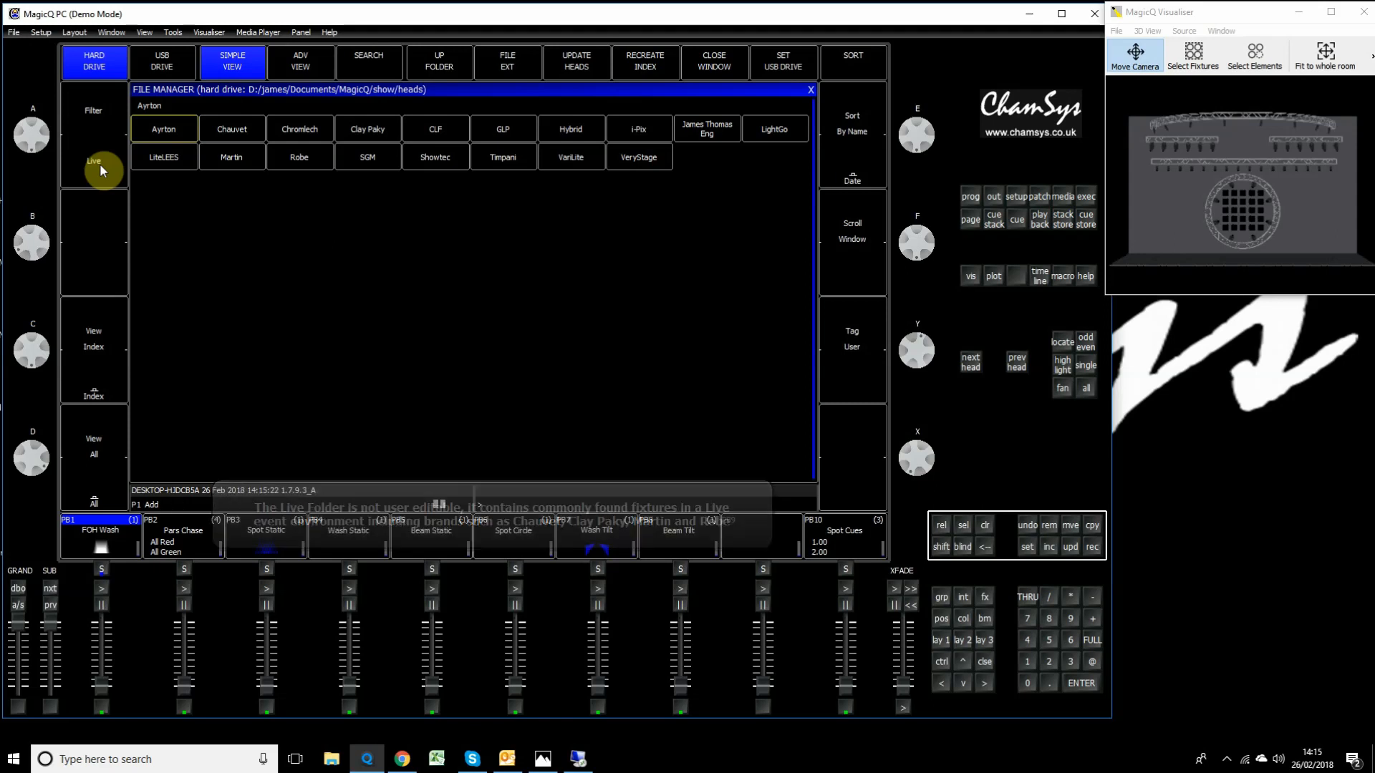
left_click(93, 167)
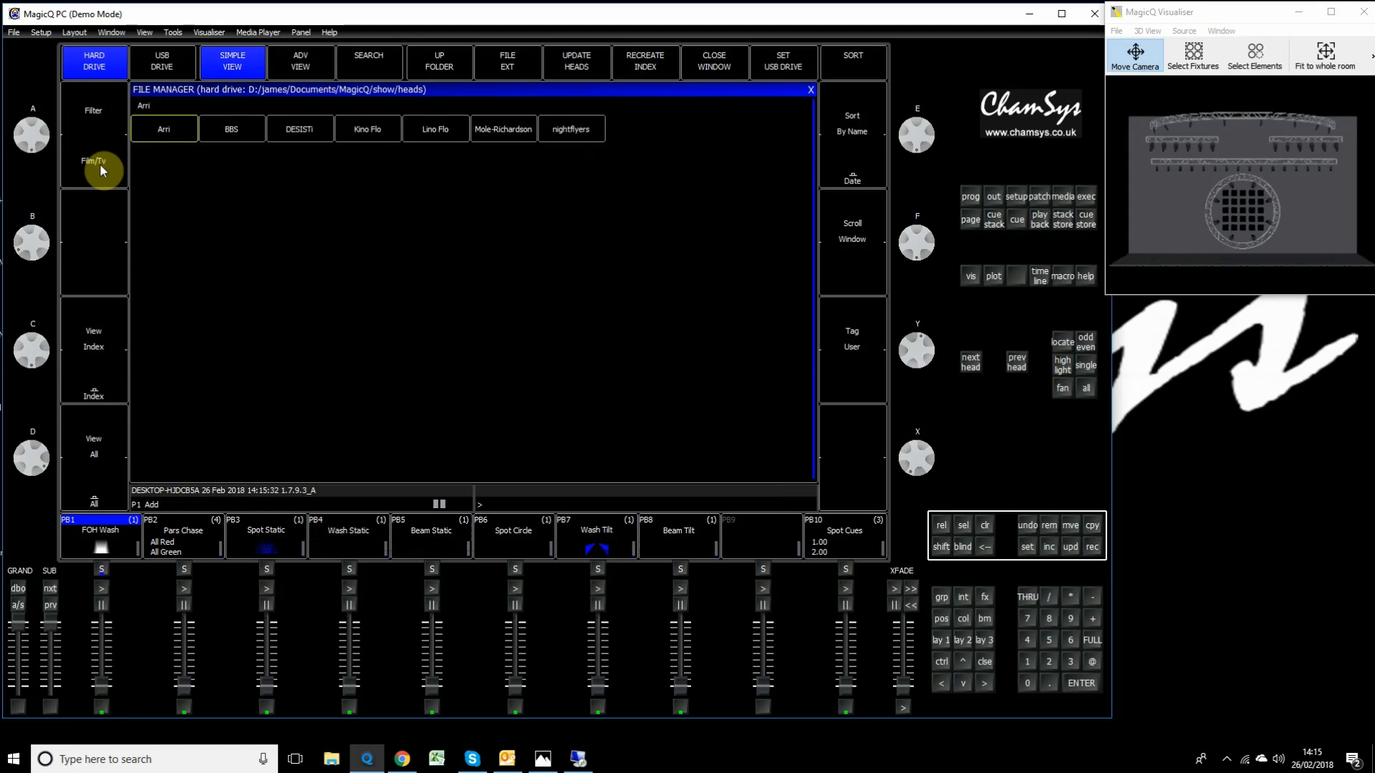
left_click(93, 167)
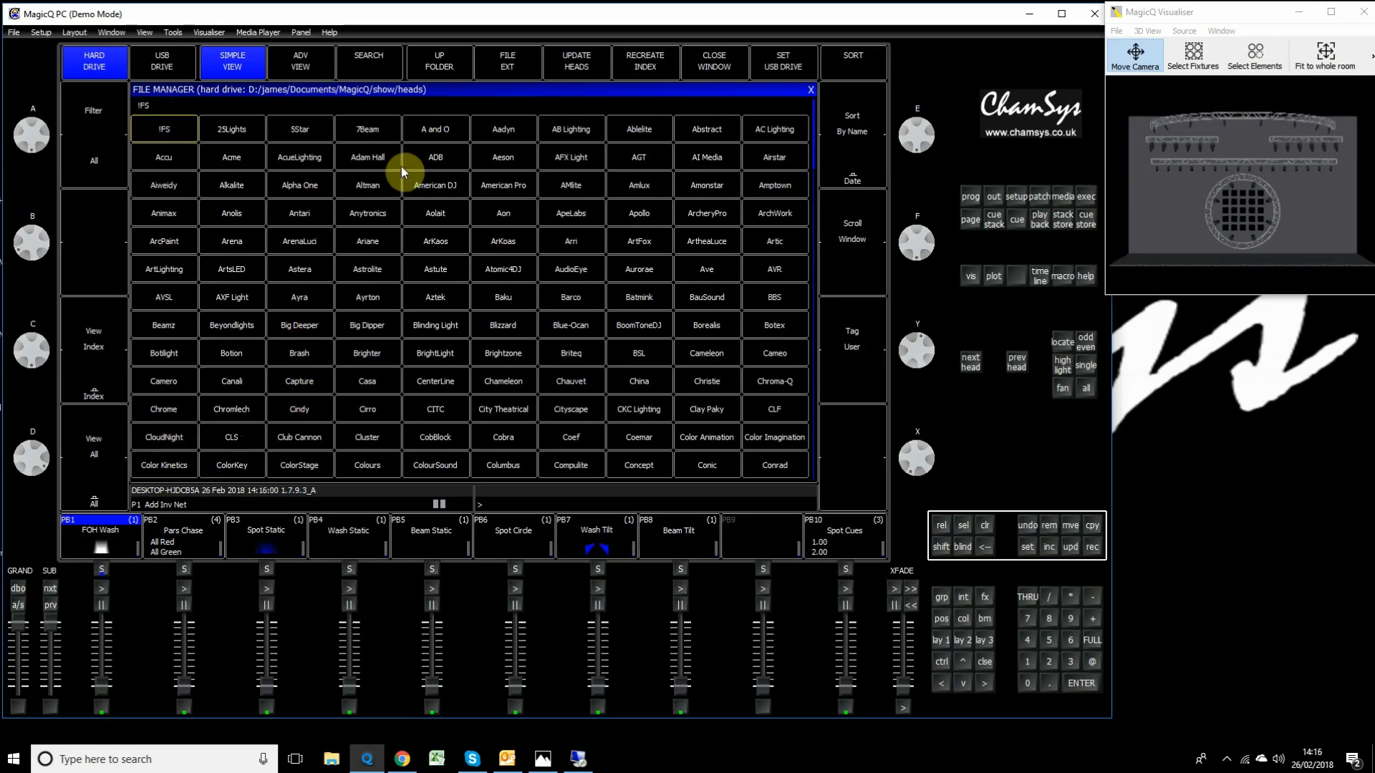
- Select the Color Kinetics ColBlaze fixture and tag it as a user fixture
left_click(163, 464)
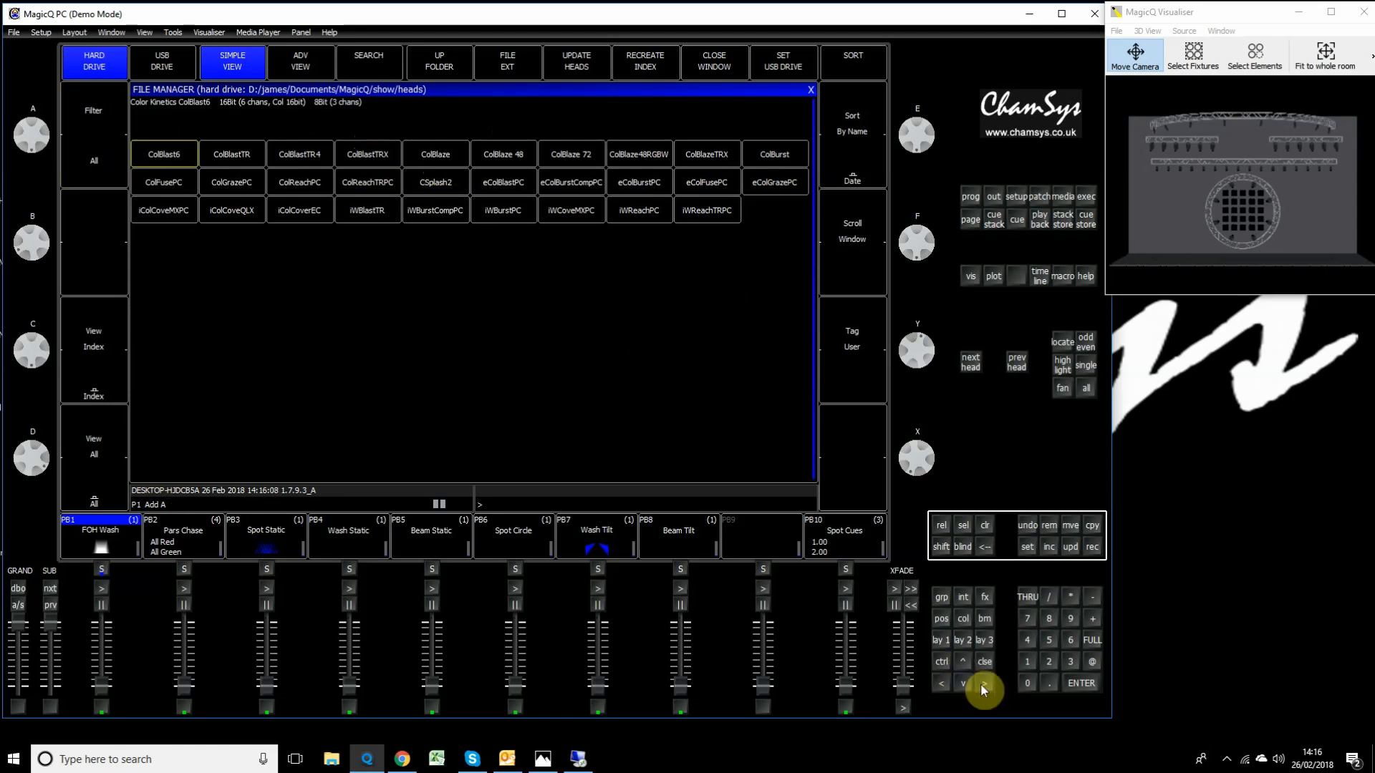
left_click(367, 153)
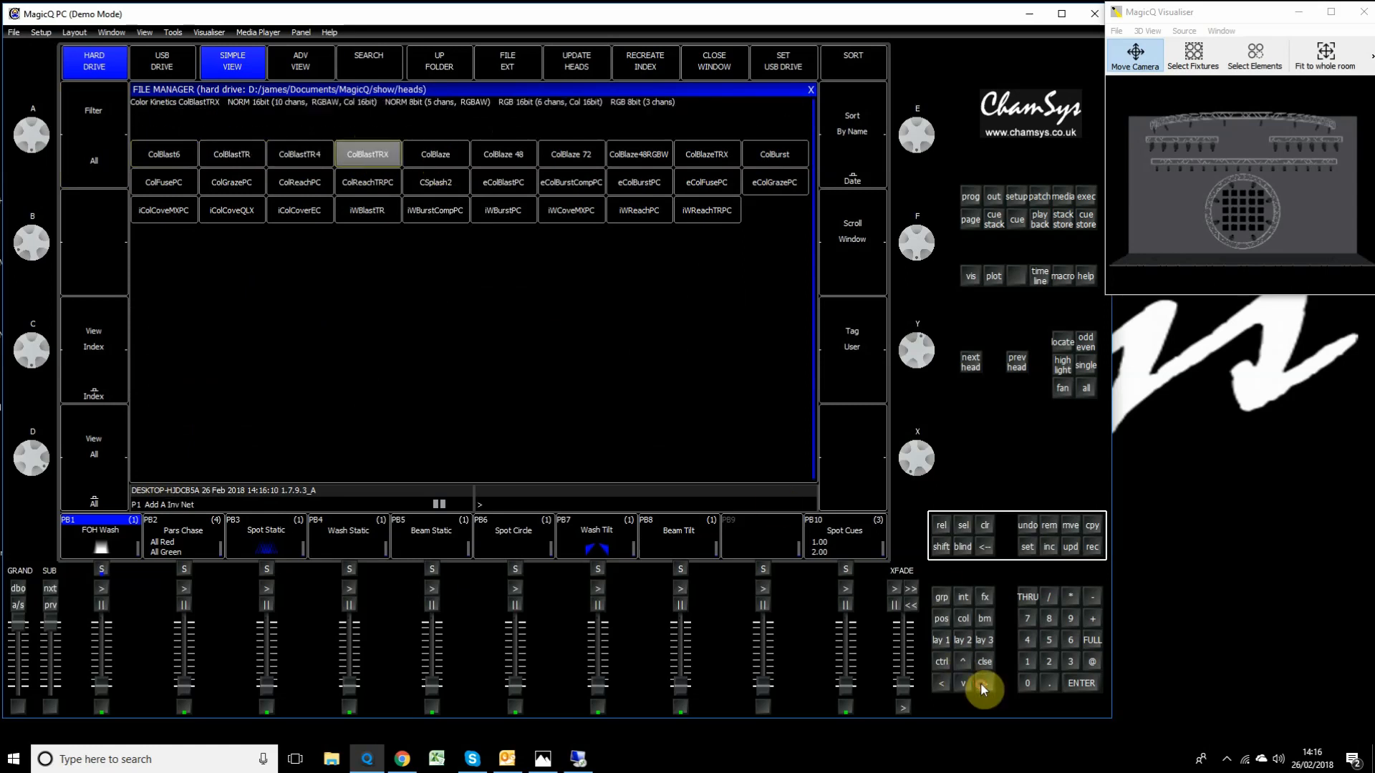
left_click(436, 153)
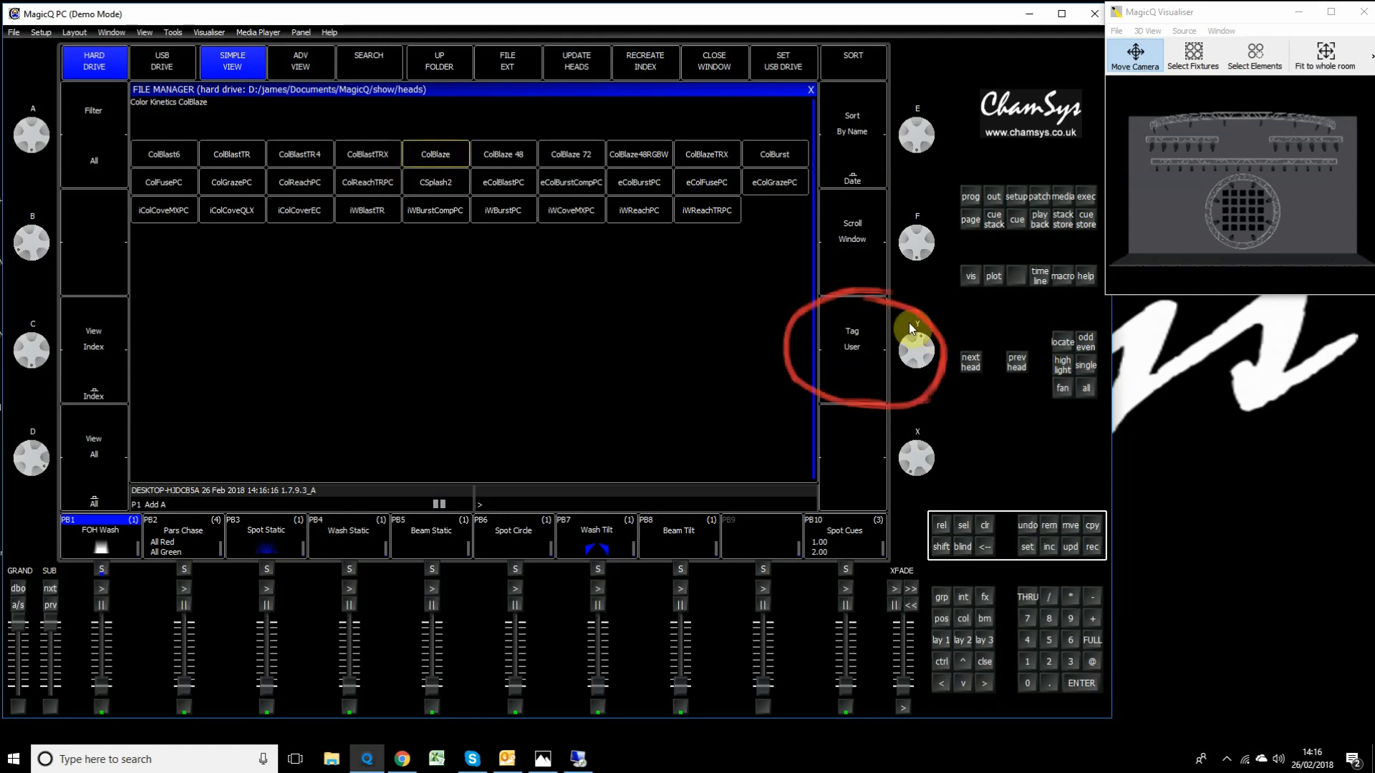
mouse_move(830, 343)
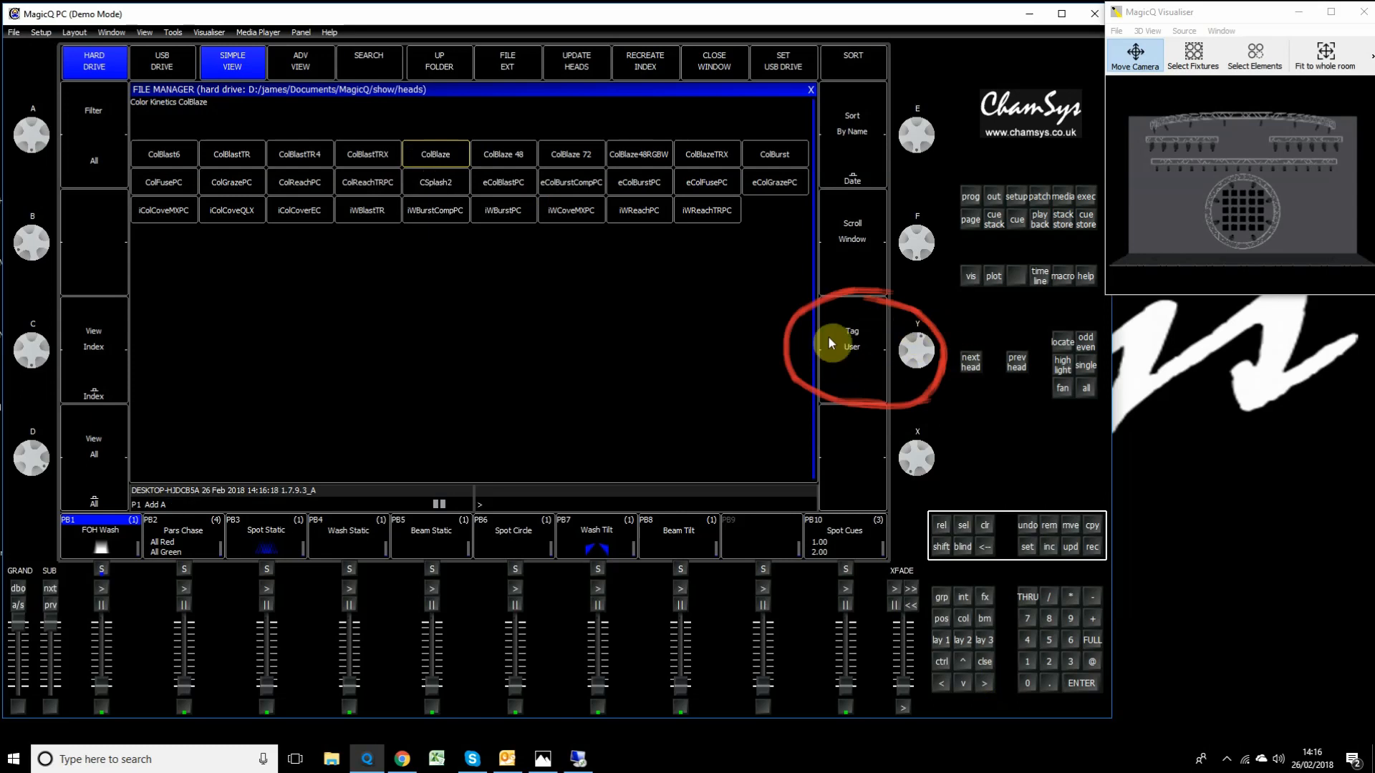
left_click(850, 342)
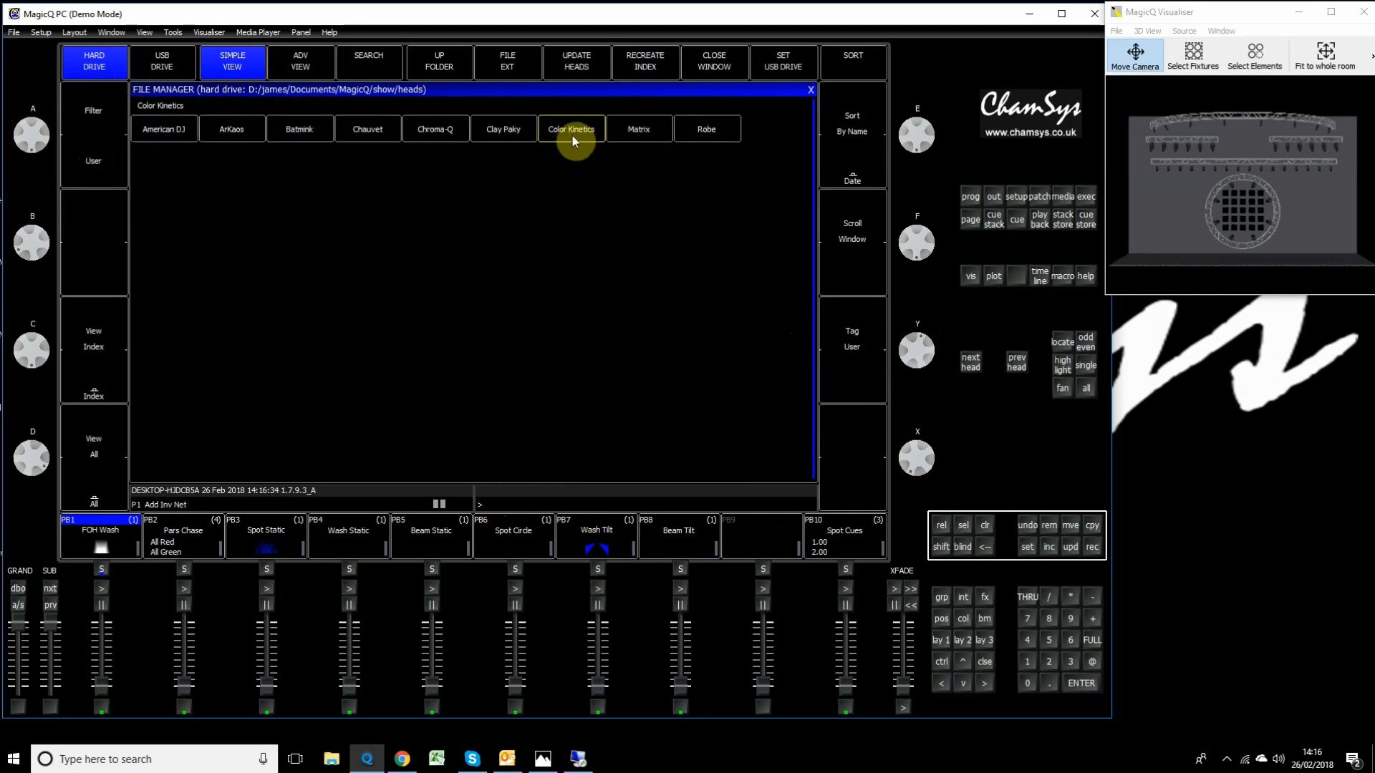
- Erase the show with New Show, then return to the file manager's User-filtered heads list
left_click(572, 129)
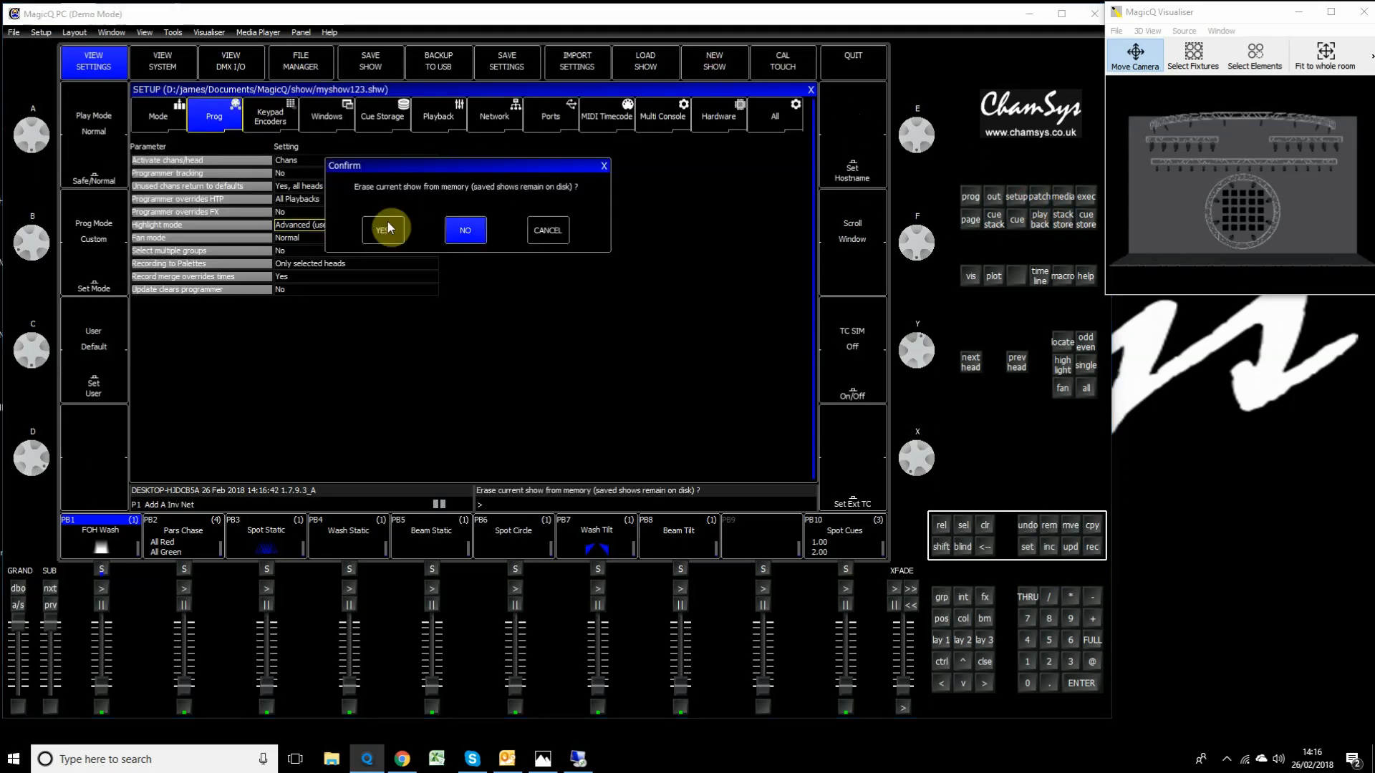
left_click(384, 229)
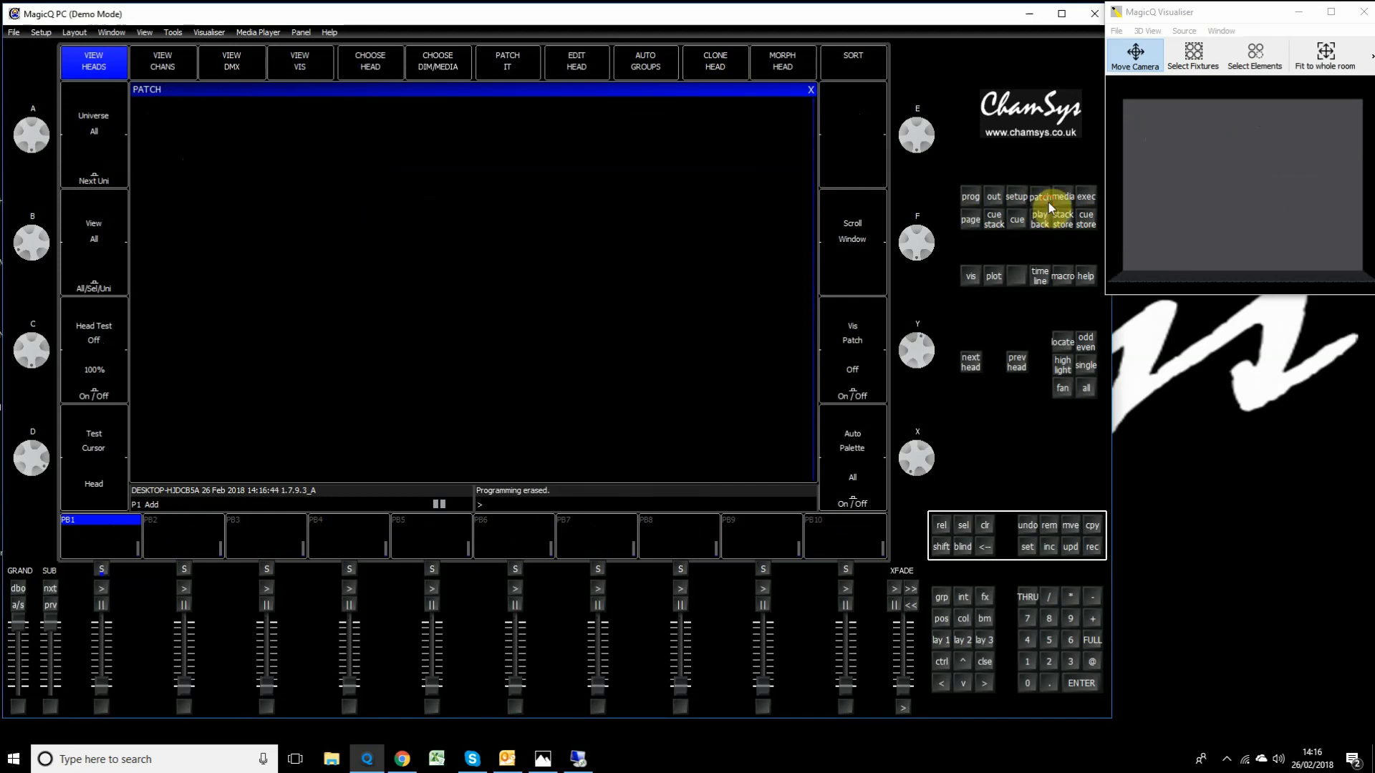
left_click(1037, 196)
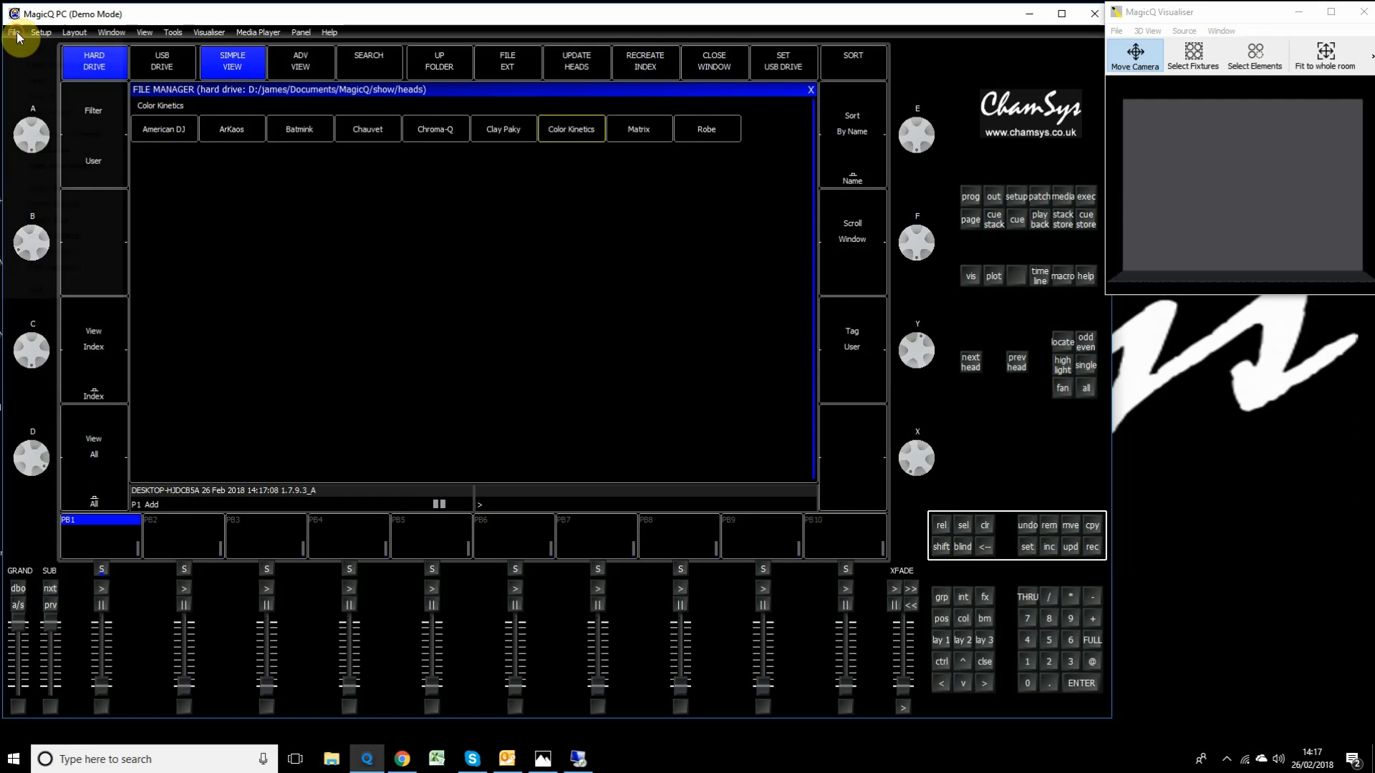
- Bring up the File menu to reach the show folder on disk
left_click(12, 33)
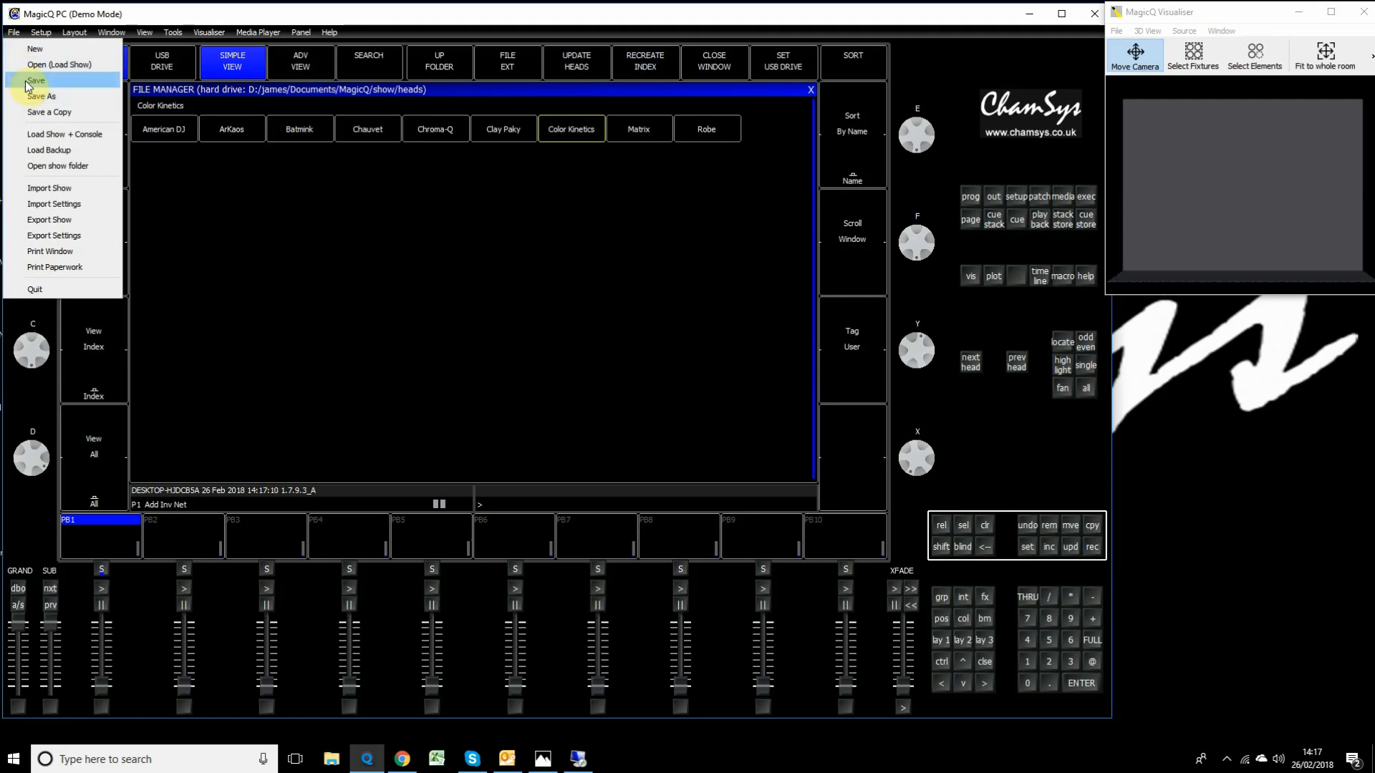
mouse_move(53, 203)
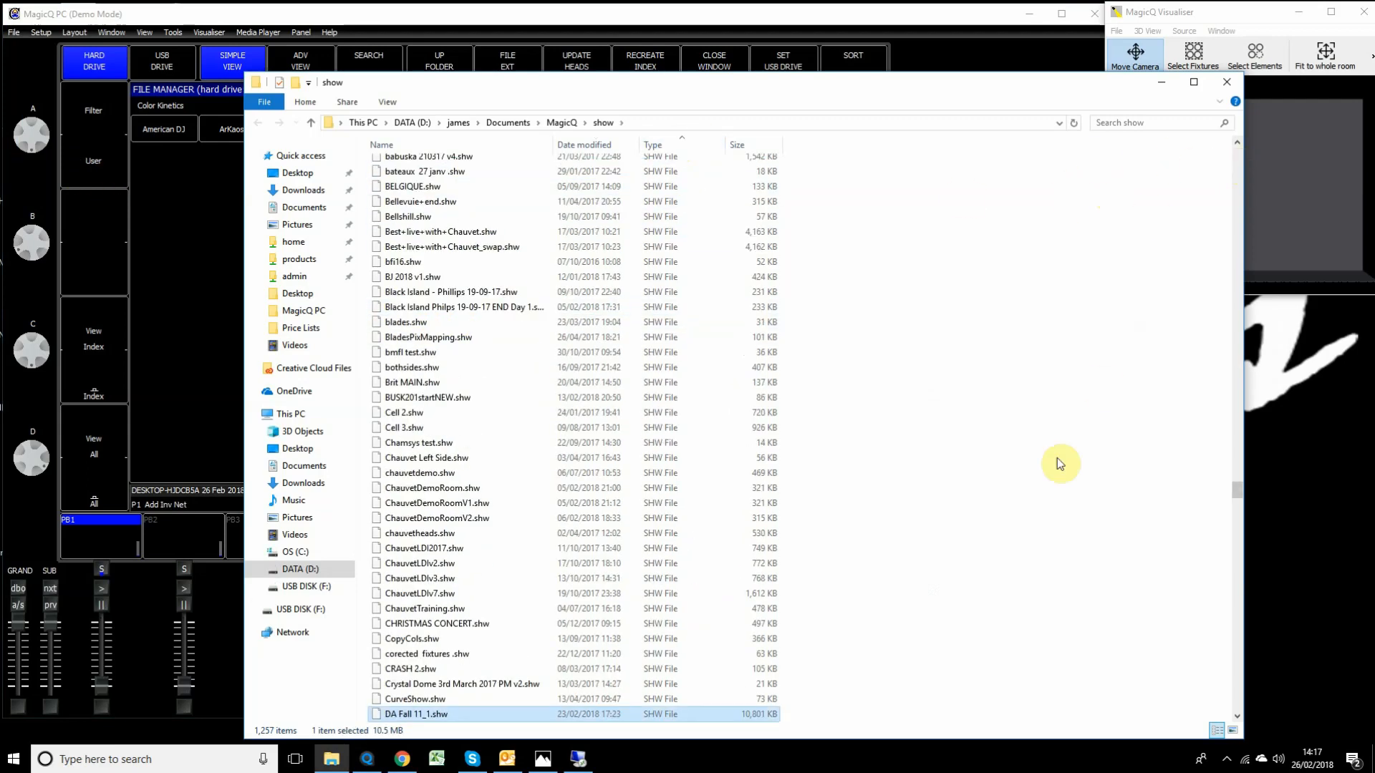
- Enter the heads folder, sort by Date modified, and select userheads.csv at the top
scroll("up", 3)
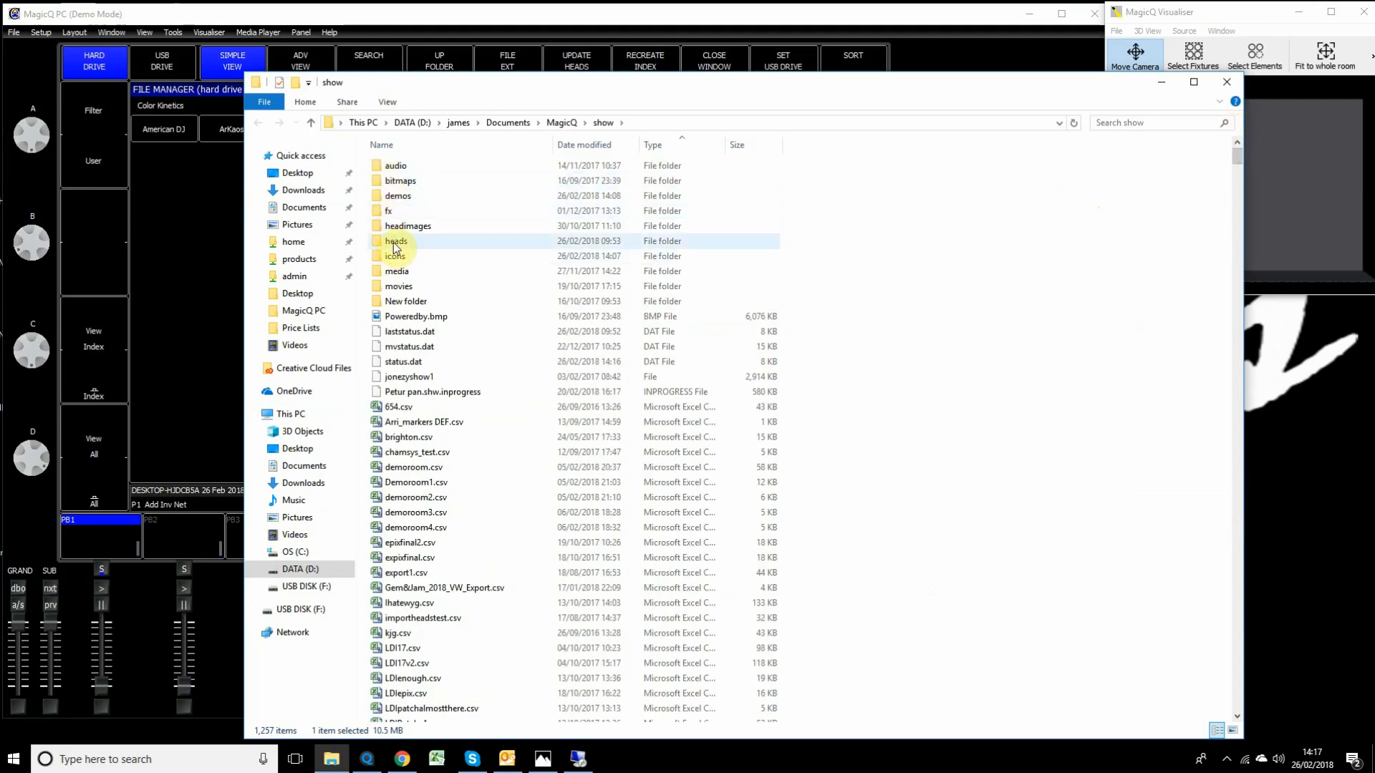
double_click(395, 240)
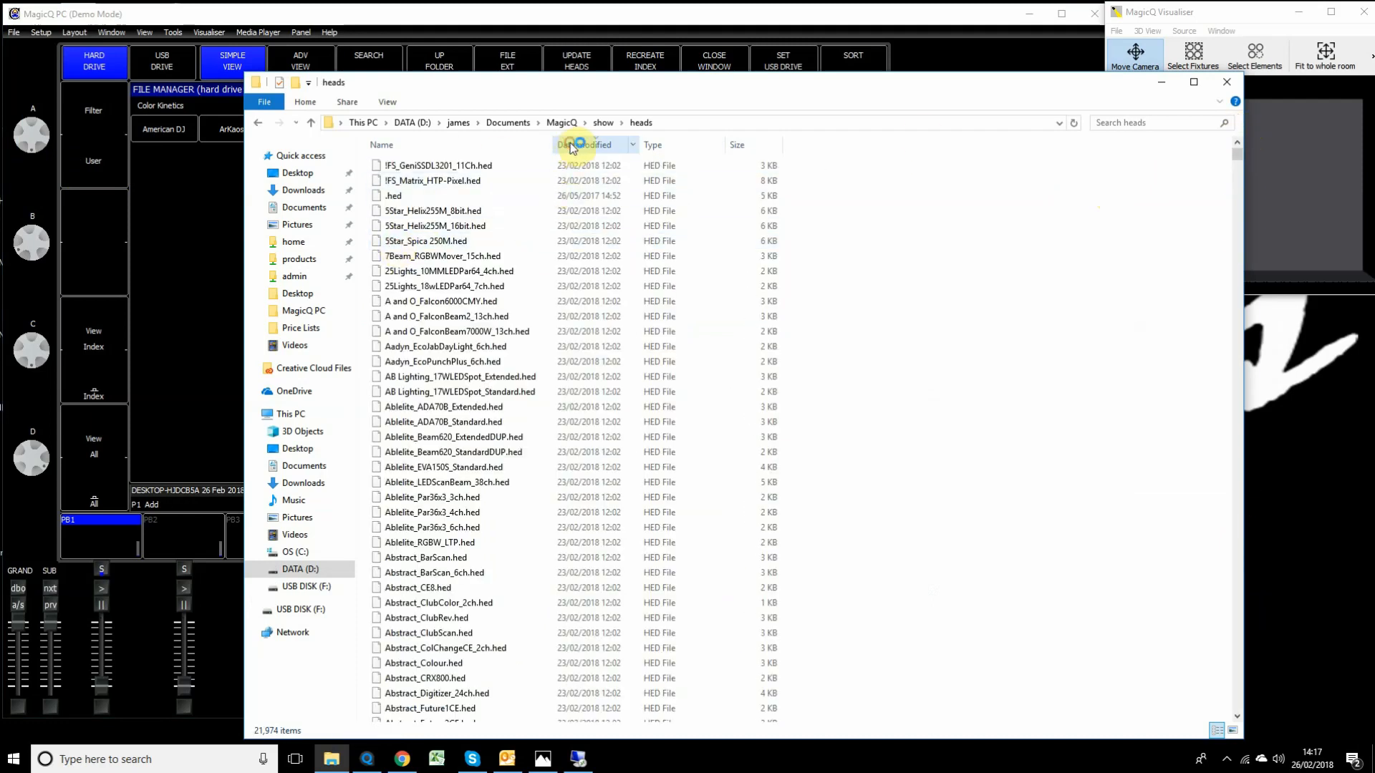
left_click(588, 145)
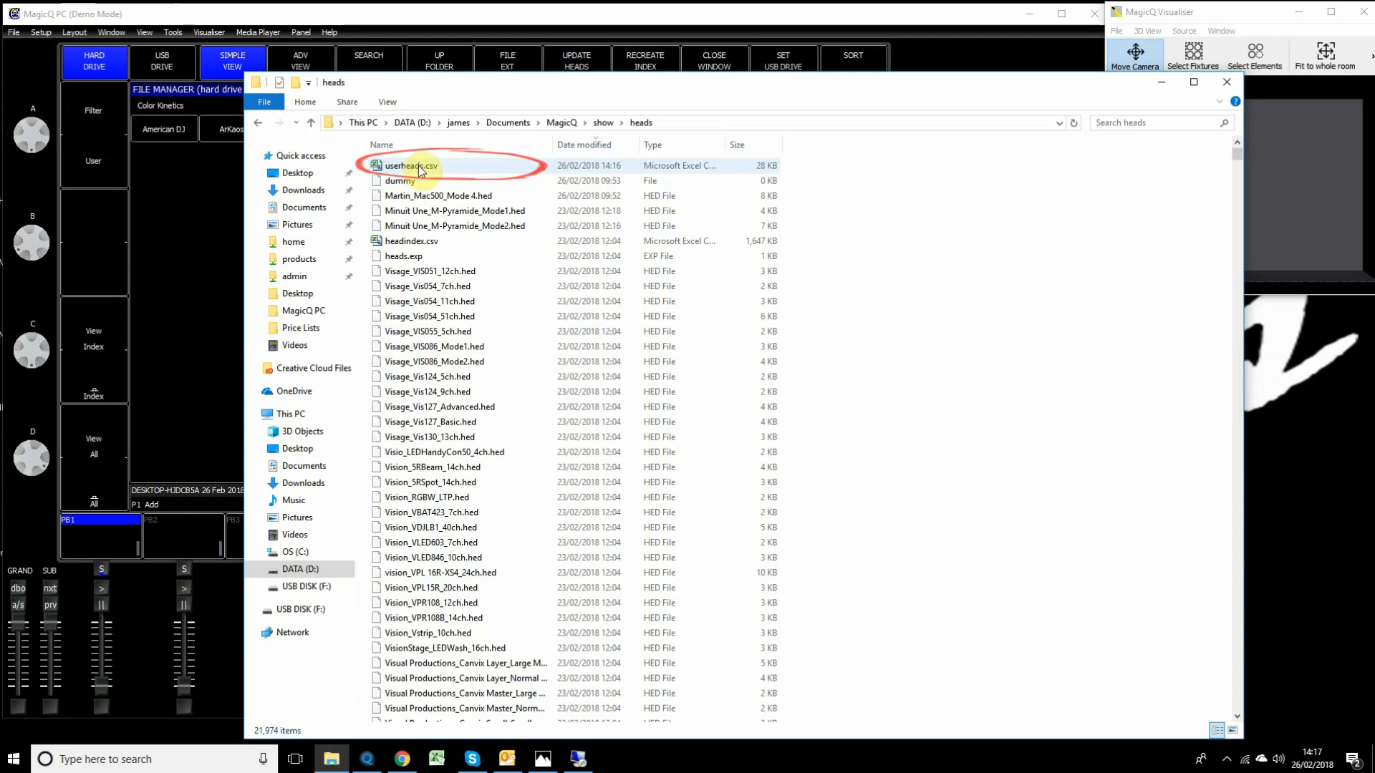
mouse_move(421, 166)
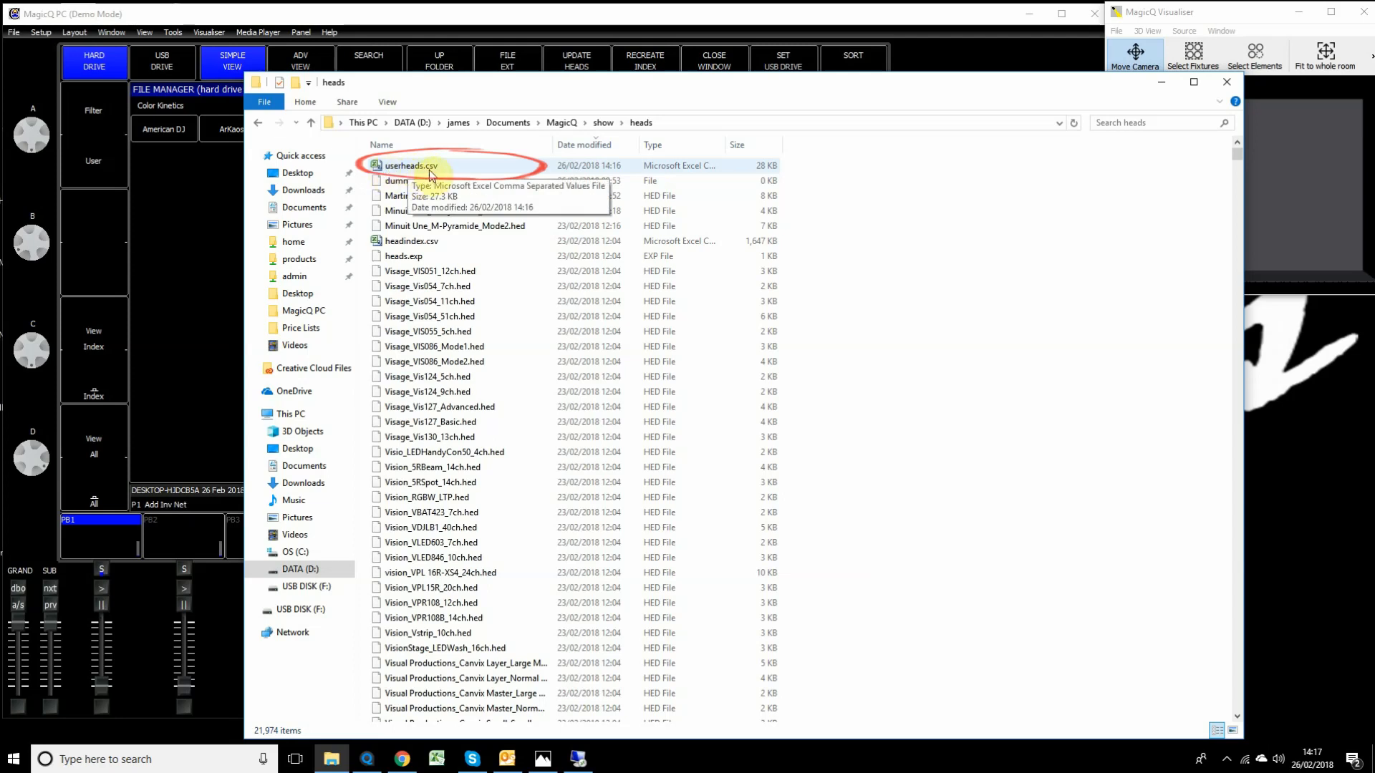
left_click(408, 166)
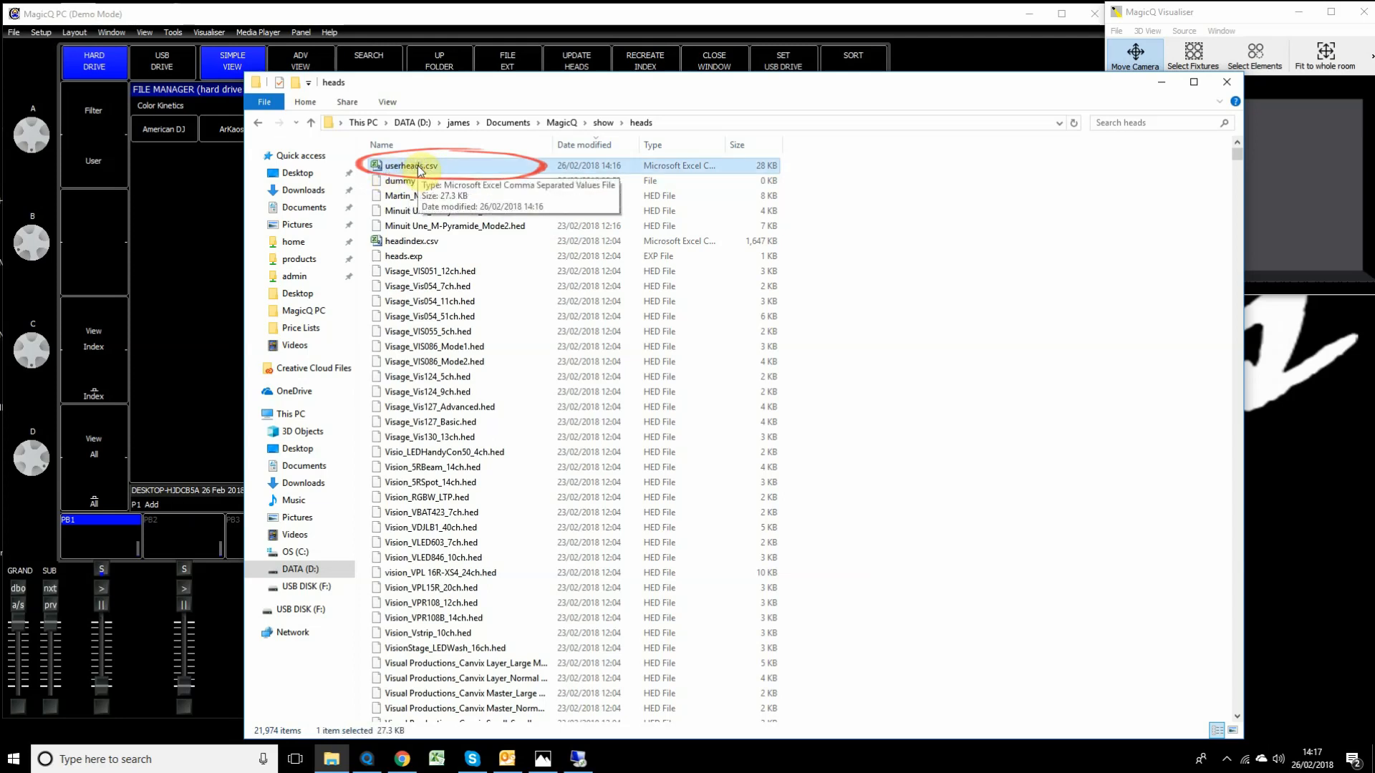